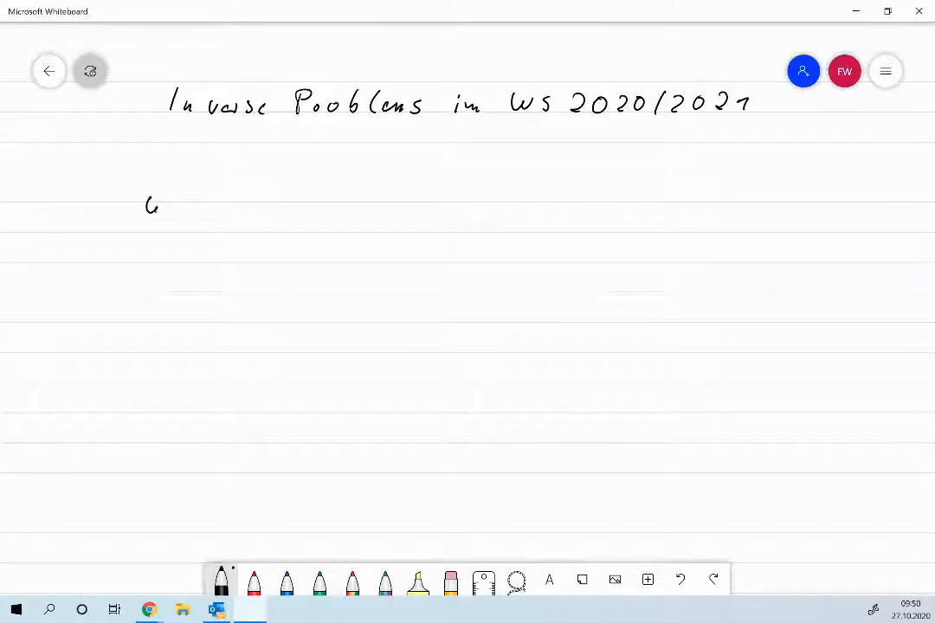
# Sketch a sun, a cloud with rain marks, and a right arrow toward a small sun under the title
pyautogui.moveTo(147, 204); pyautogui.dragTo(205, 204)
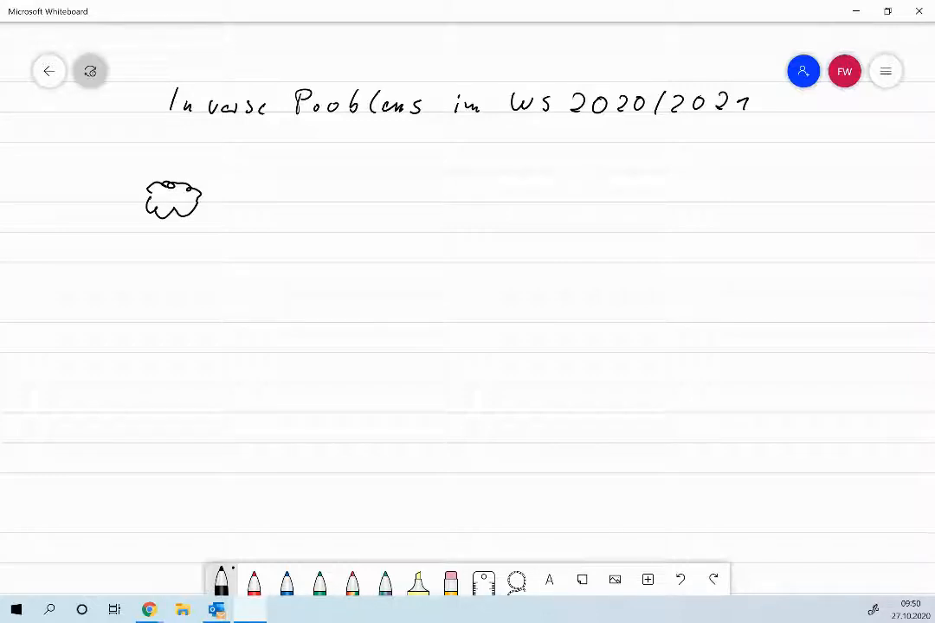
pyautogui.moveTo(97, 200); pyautogui.dragTo(117, 205)
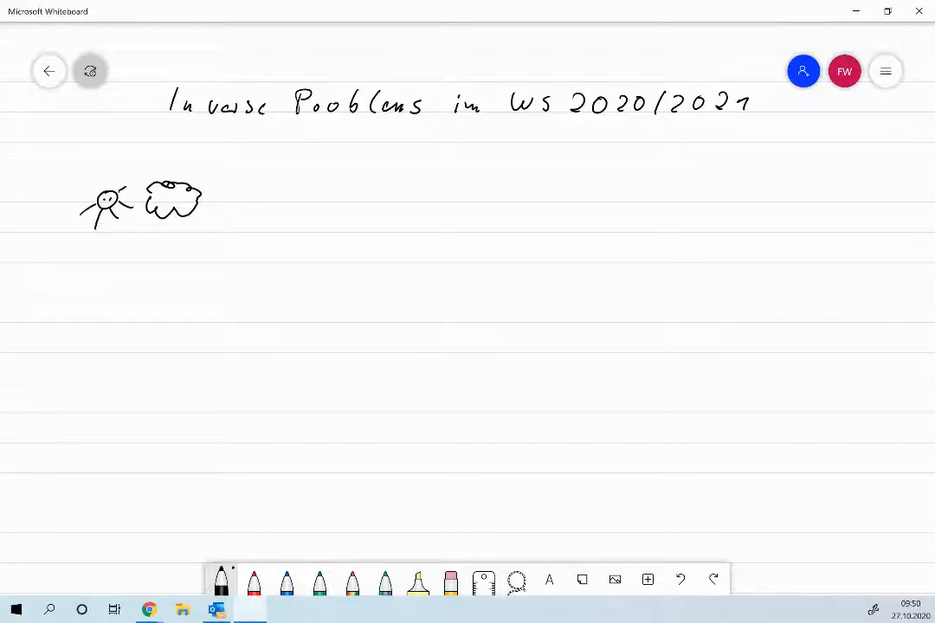
pyautogui.moveTo(147, 239); pyautogui.dragTo(159, 251)
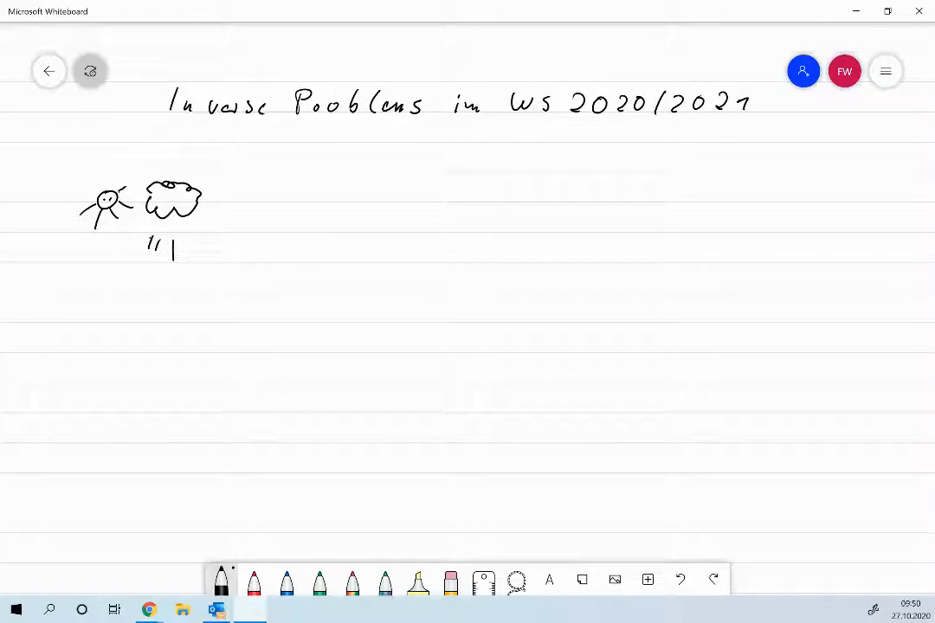
pyautogui.moveTo(263, 229); pyautogui.dragTo(295, 216)
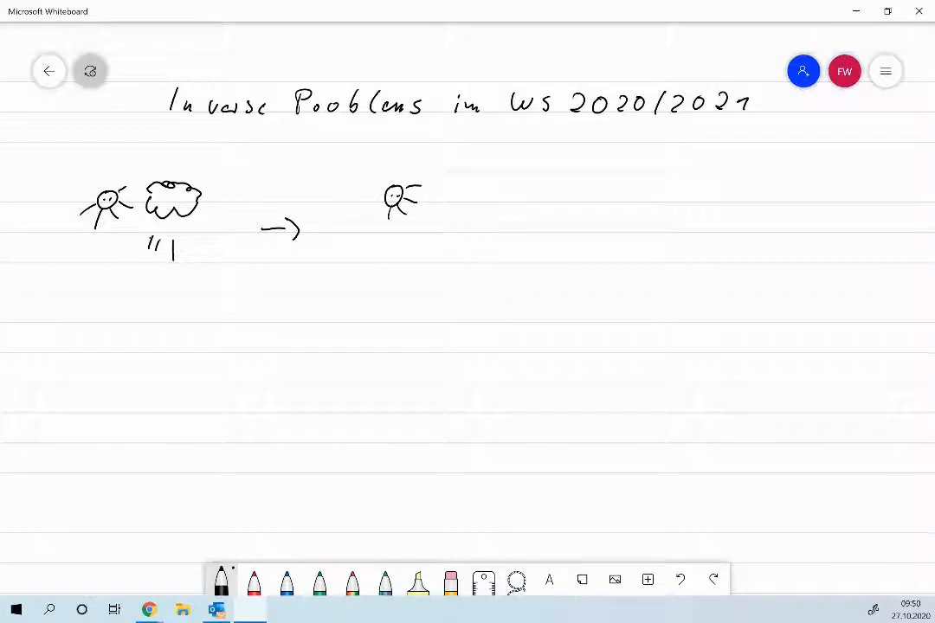
# Handwrite '→ well-defined', 'solution exists' and begin 'solution unique' beside the small sun
pyautogui.moveTo(493, 188); pyautogui.dragTo(517, 189)
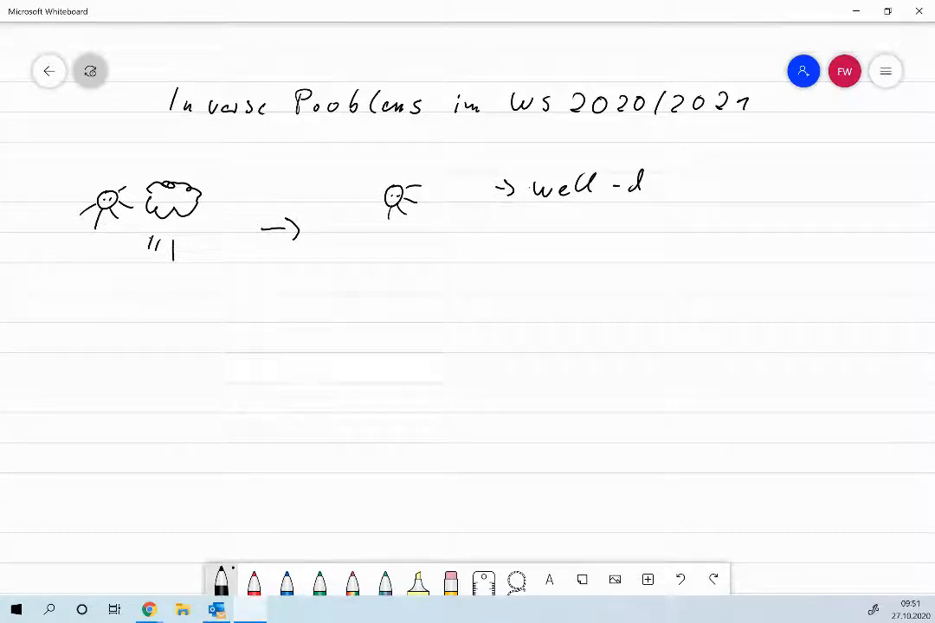
pyautogui.moveTo(645, 187); pyautogui.dragTo(742, 187)
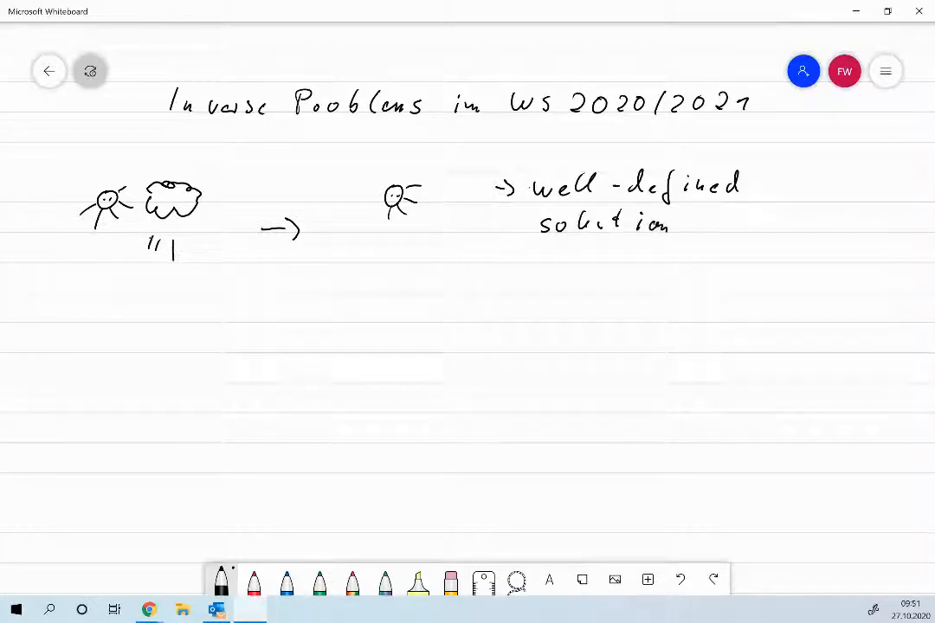
pyautogui.write('exist.')
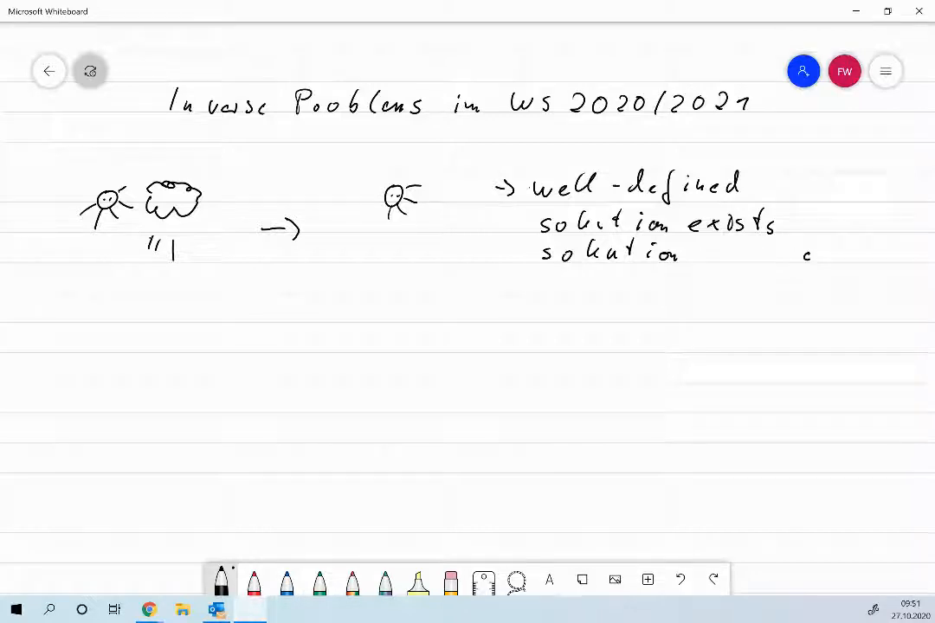
pyautogui.write('unoque')
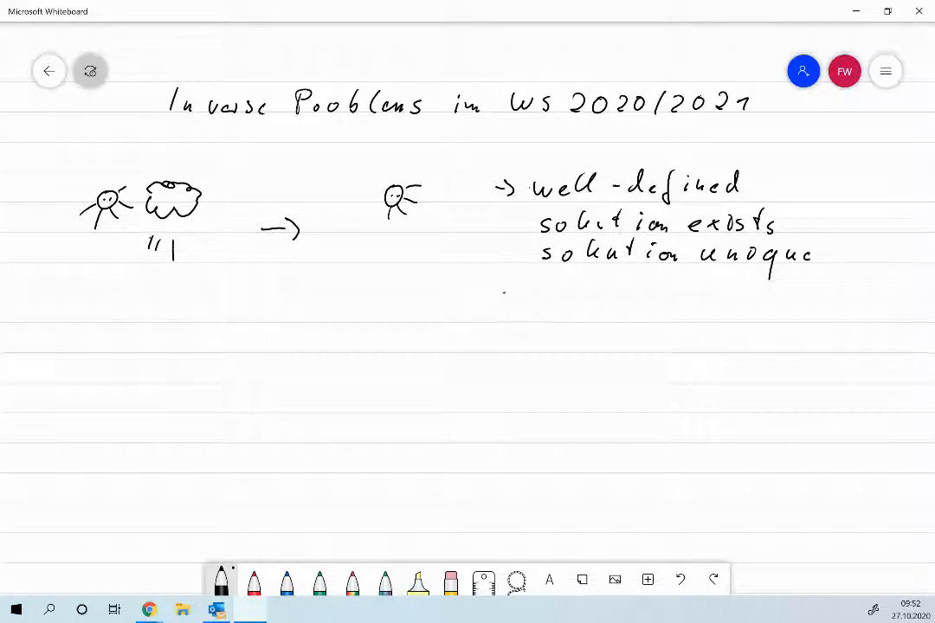
# Handwrite '→ continuous' with '"stable"' beneath it under the well-defined list
pyautogui.moveTo(503, 303); pyautogui.dragTo(524, 295)
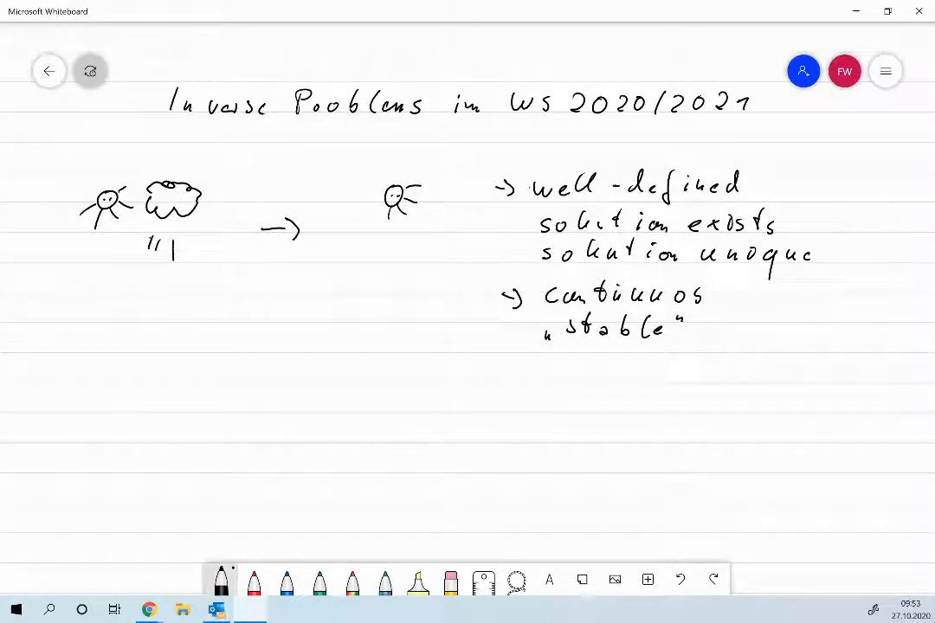
# Label the sketch 'Direct'/'Forward' and add the reversed row with Backward, Reverse-Time, Inverse and question notes
pyautogui.moveTo(395, 378); pyautogui.dragTo(381, 398)
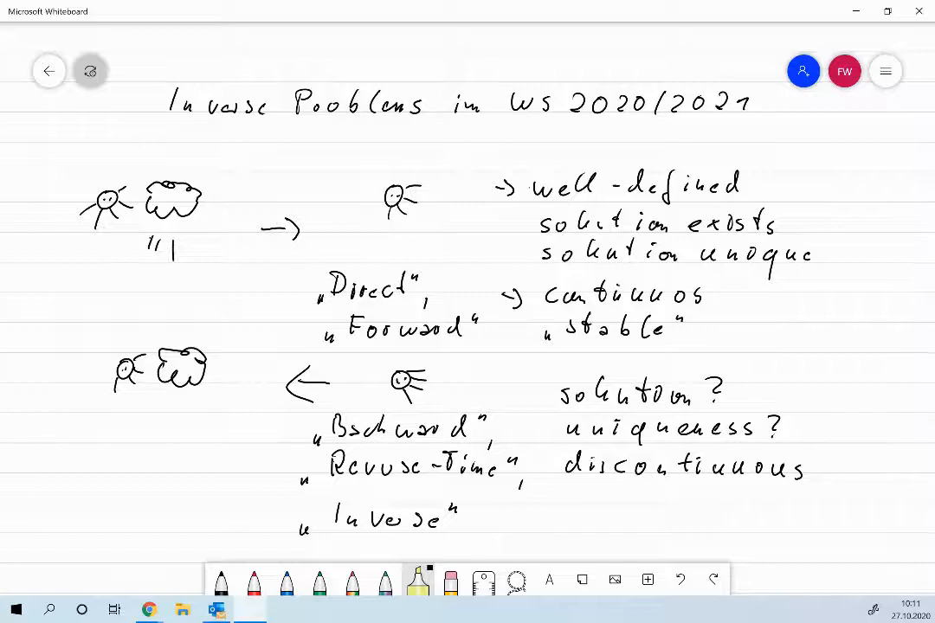
# Highlight the 'Backward', 'Reverse-Time' and 'Inverse' labels in yellow
pyautogui.moveTo(320, 430); pyautogui.dragTo(378, 429)
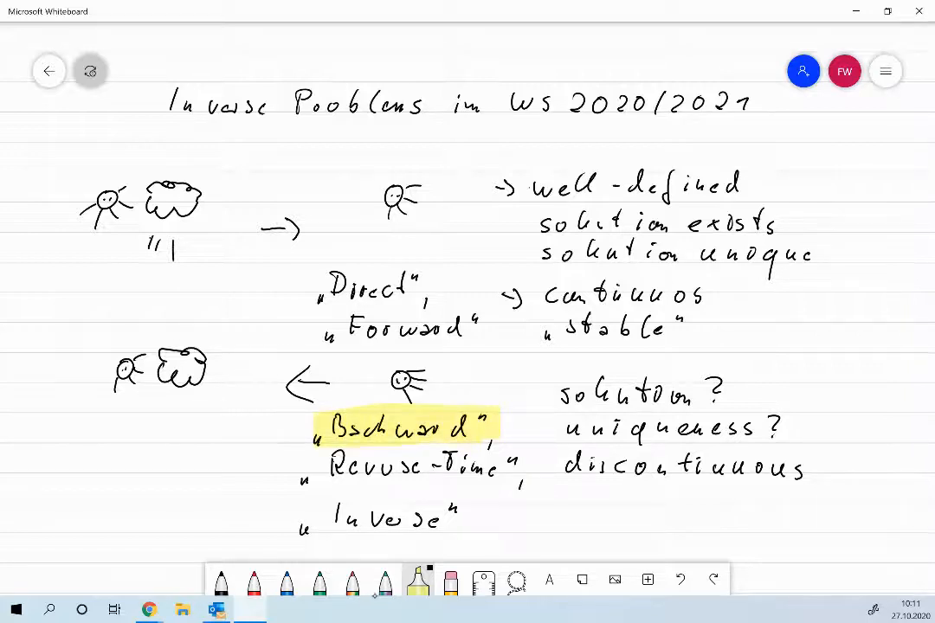
pyautogui.moveTo(329, 464); pyautogui.dragTo(520, 464)
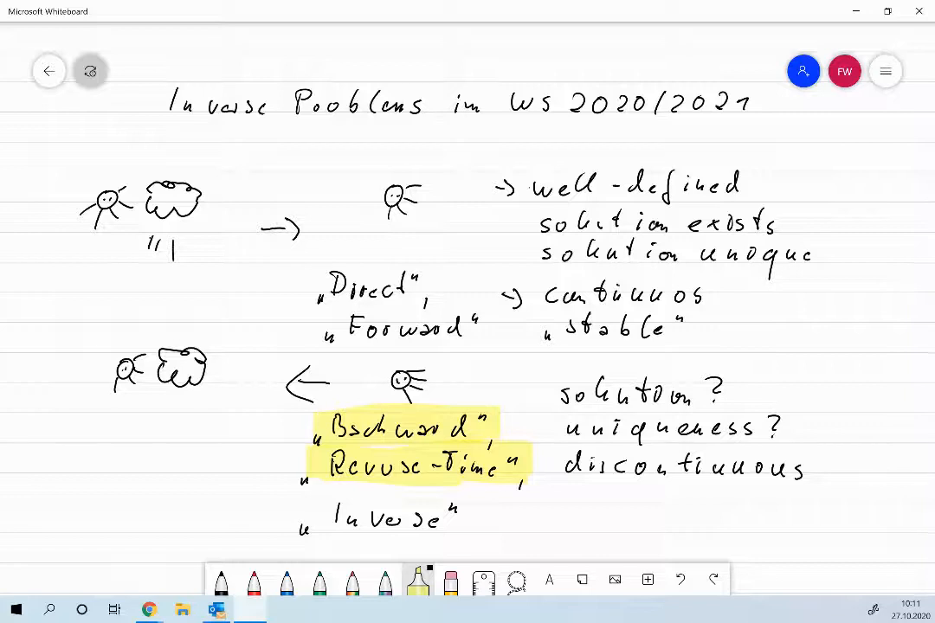
pyautogui.moveTo(312, 517); pyautogui.dragTo(467, 516)
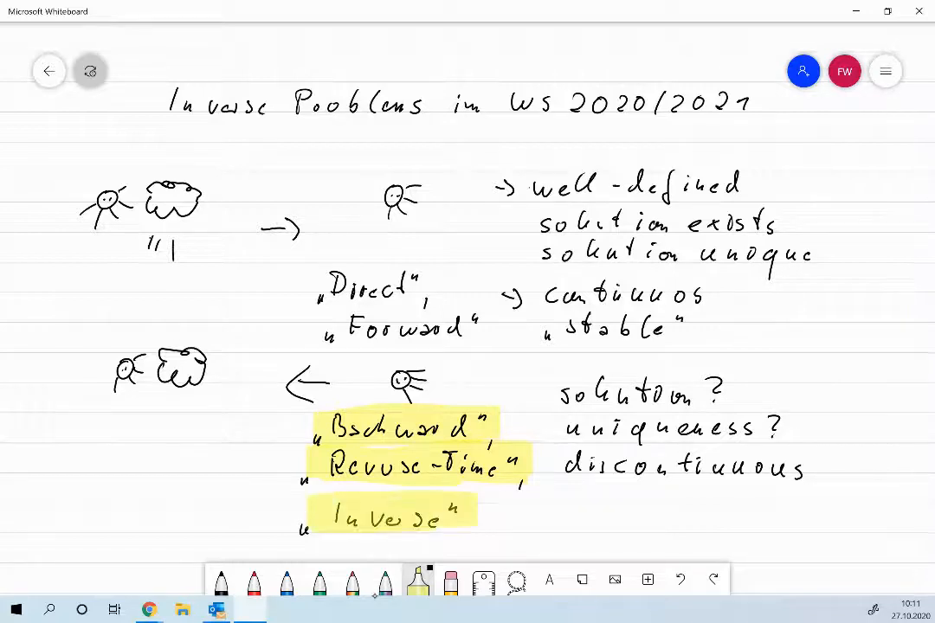